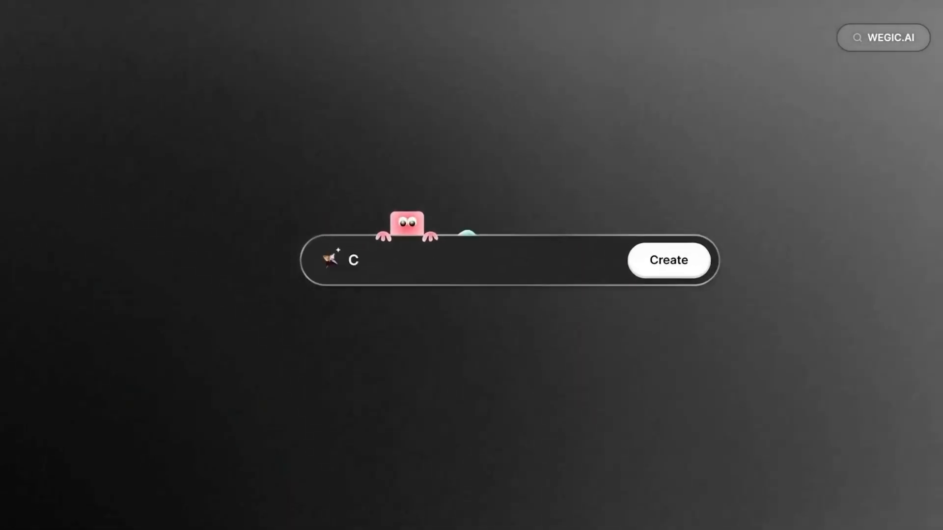
# Start a new website from the Wegic landing page to reach the assistant's chat greeting
pyautogui.write('Create a pet photography website')
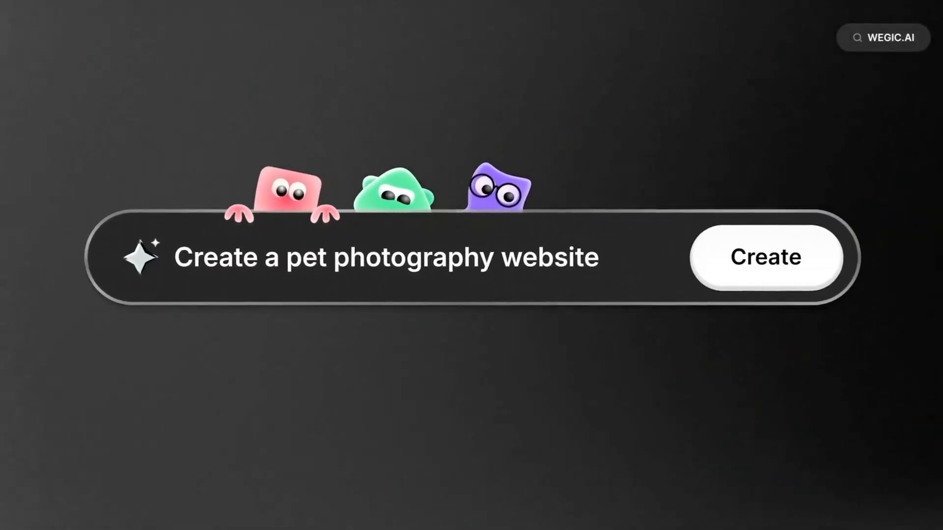
pyautogui.click(765, 257)
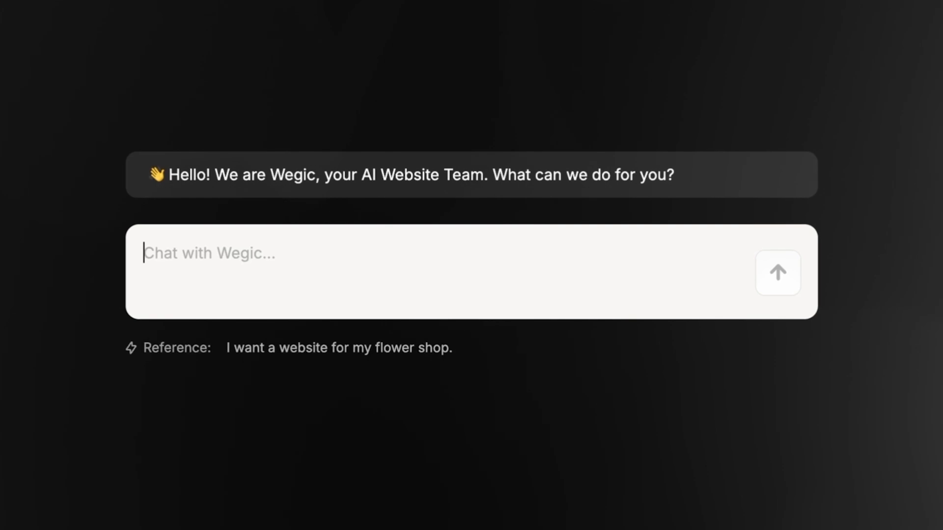
# Request a graphic design portfolio site for Luis Urrutia and name it 'Luis Urrutia Portfolio'
pyautogui.write("I'm a graphic designer cal")
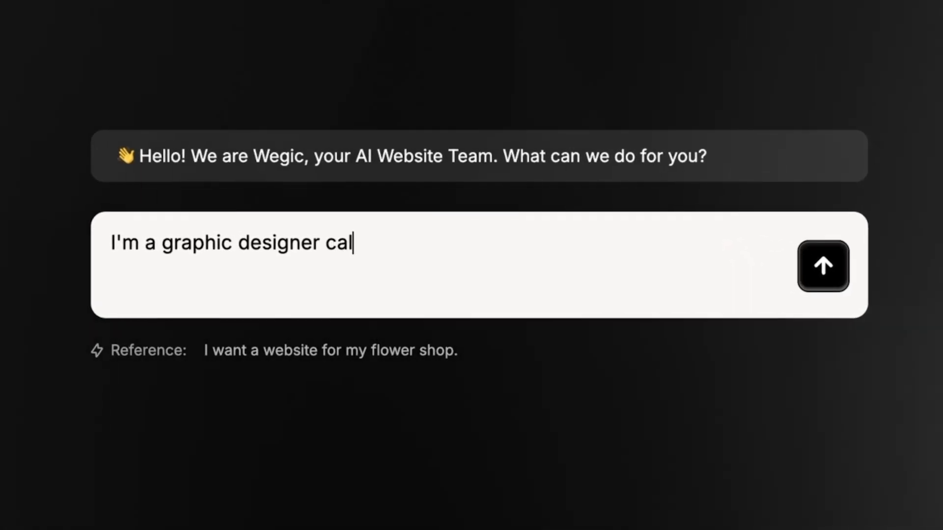
pyautogui.write('led Luis Urrutia and I need')
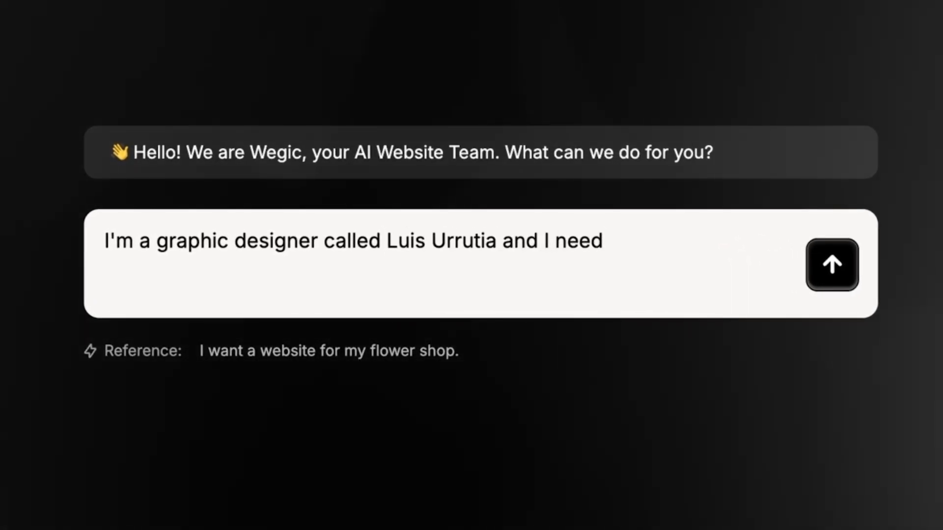
pyautogui.write('a website to showcase my graphic design projects,')
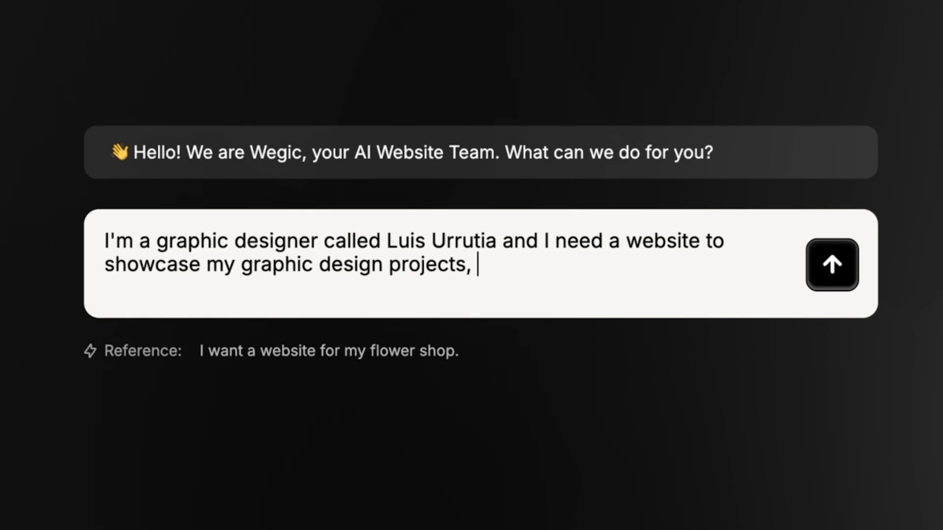
pyautogui.write('skills, and experience.')
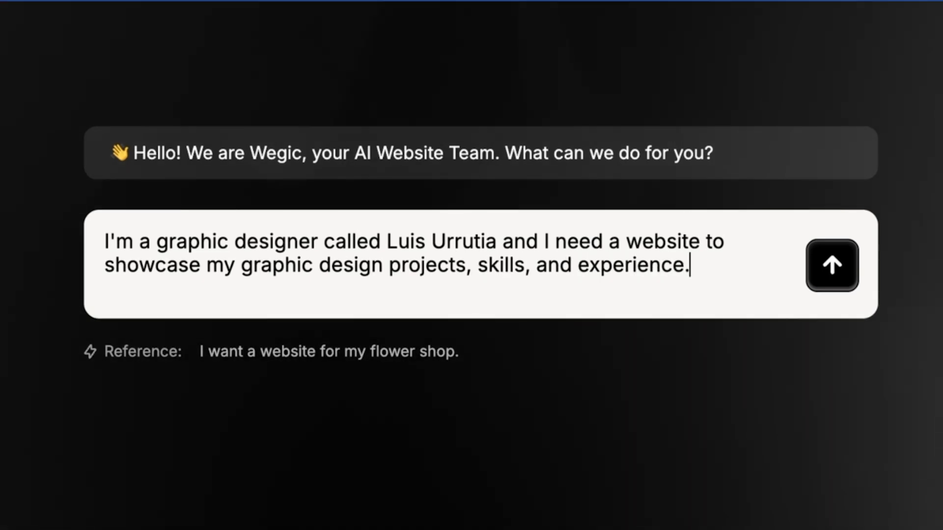
pyautogui.click(831, 266)
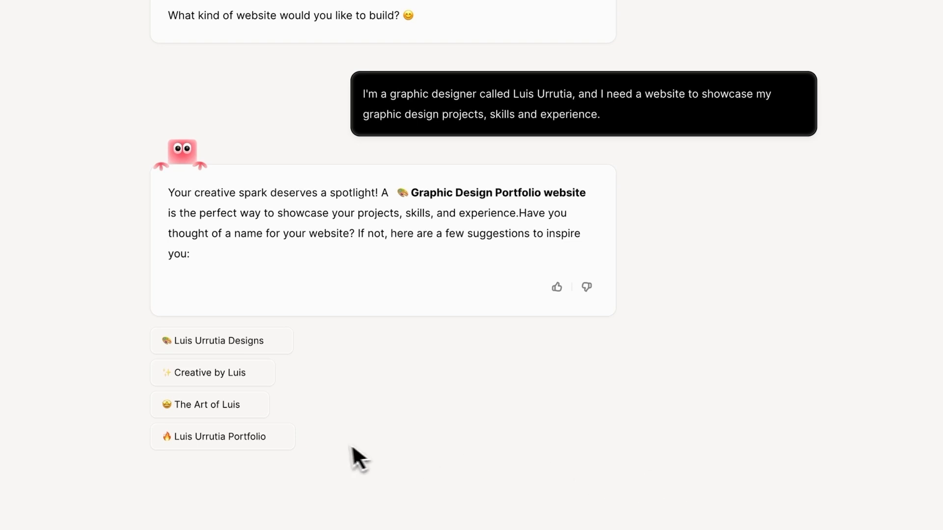
pyautogui.moveTo(229, 506)
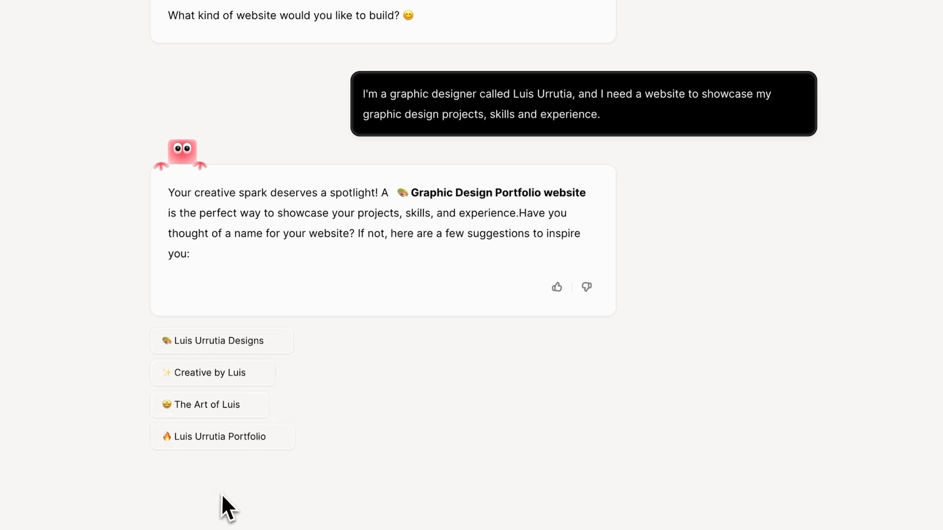
pyautogui.moveTo(227, 454)
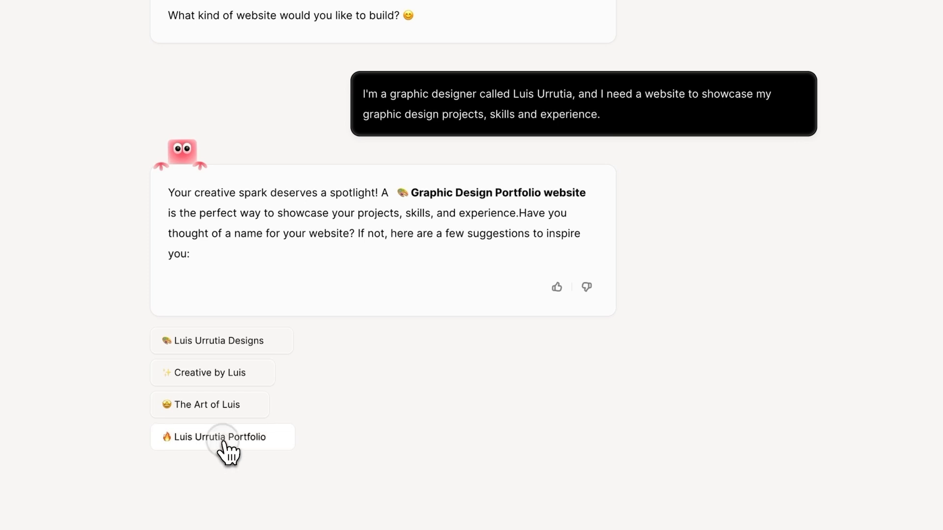
pyautogui.click(222, 437)
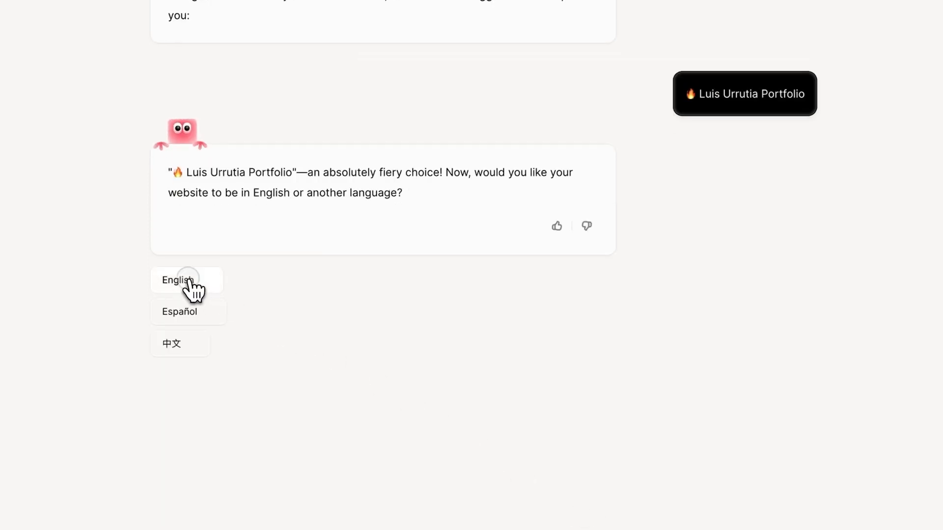
# Choose English and drop 'Skills overview' from the Home page outline
pyautogui.click(177, 280)
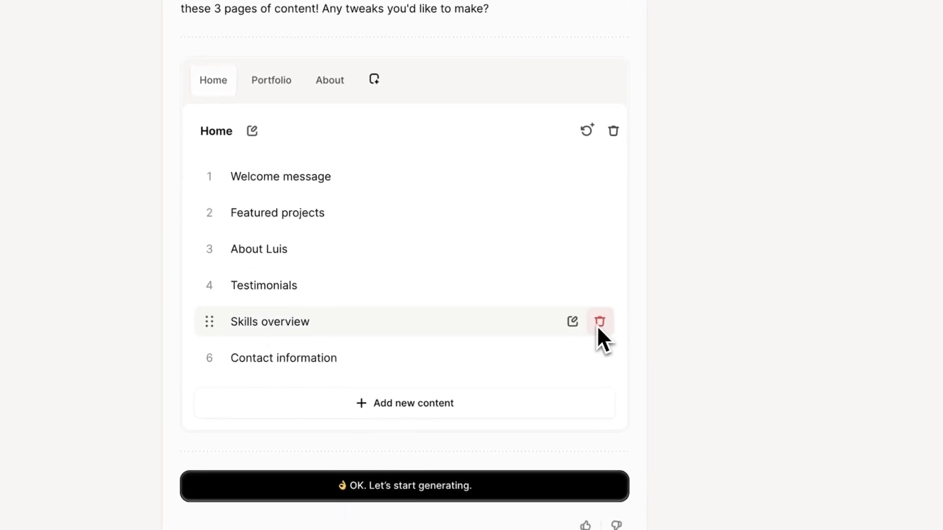
pyautogui.click(271, 80)
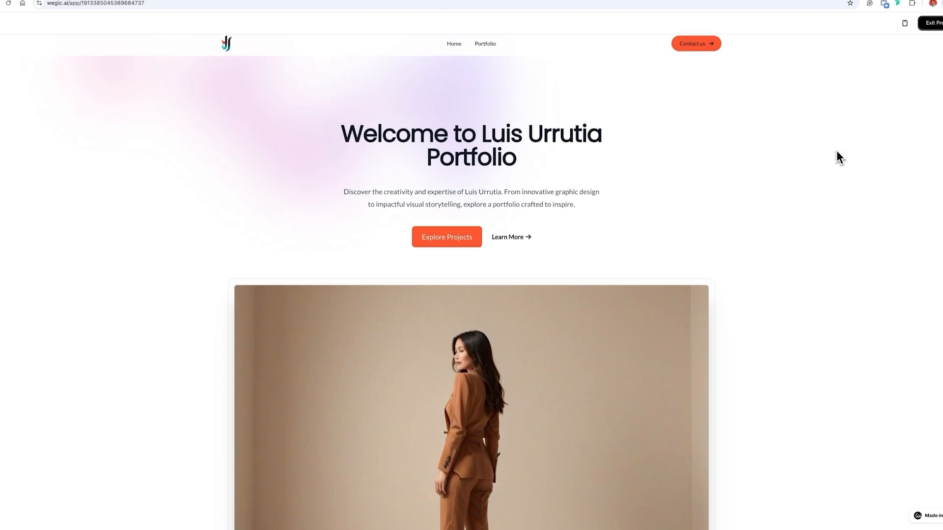
# Preview featured works, about and testimonials sections, then exit preview to the editor
pyautogui.scroll(-3)
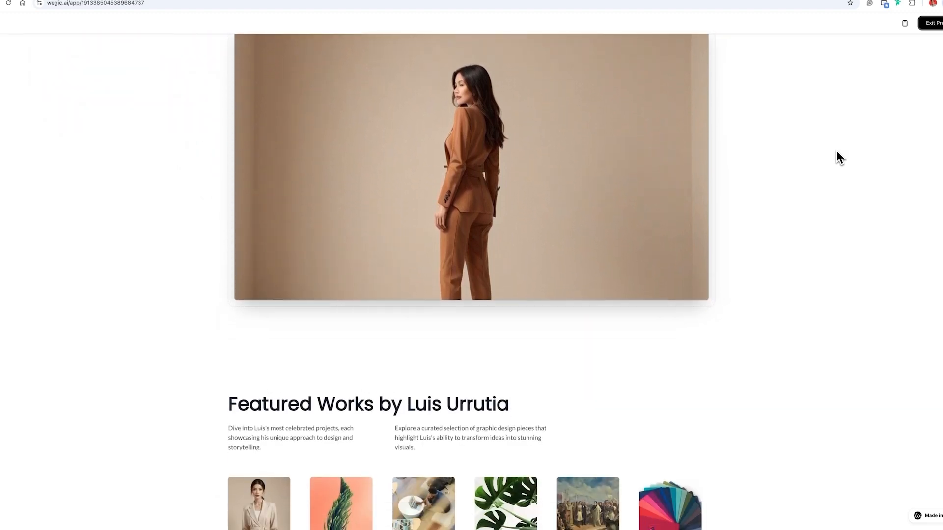
pyautogui.scroll(-3)
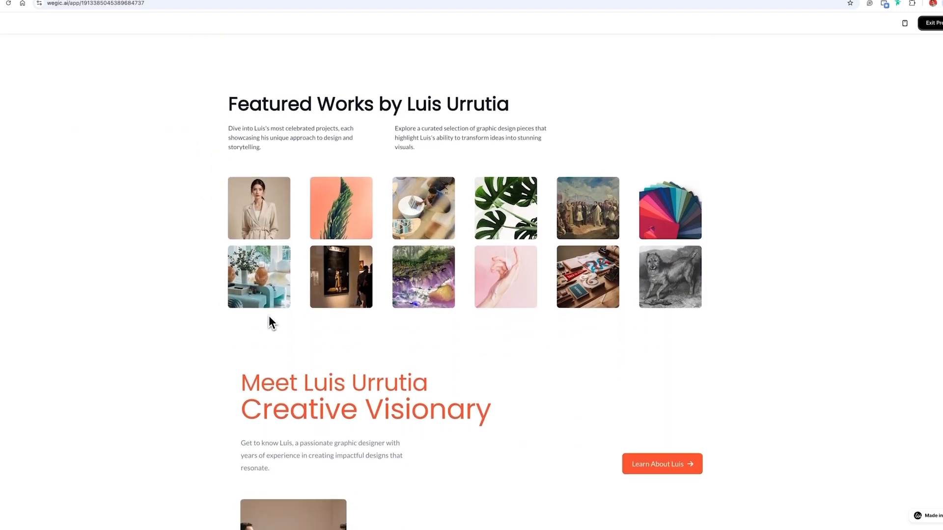
pyautogui.scroll(-3)
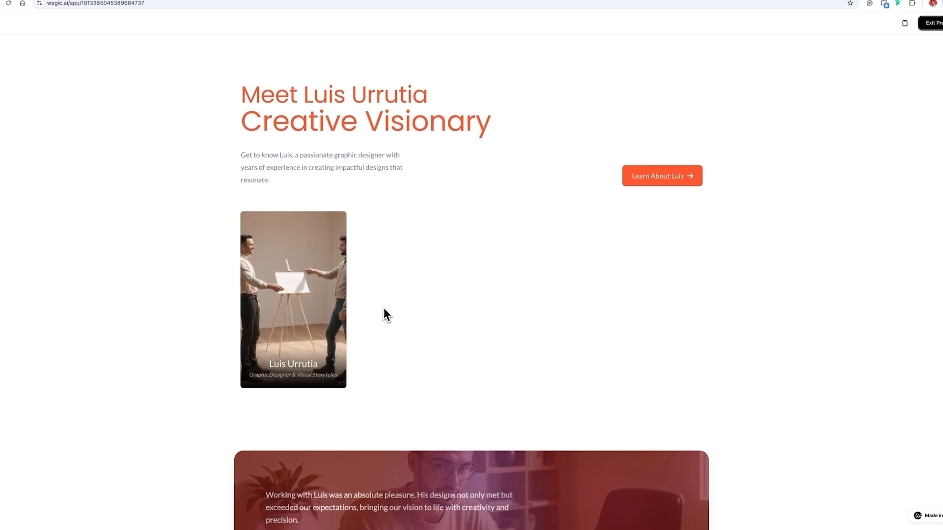
pyautogui.click(931, 23)
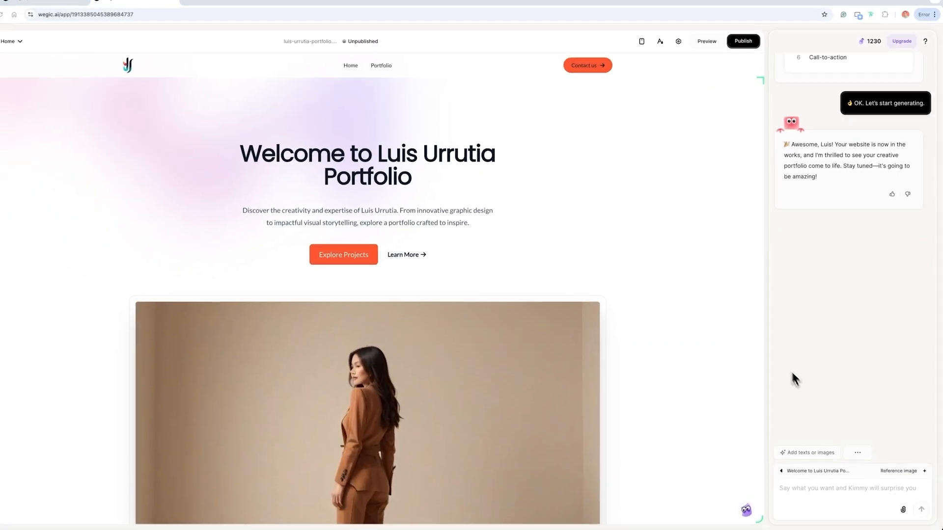
# Scroll the editor to the hero photo of the woman in the brown suit
pyautogui.click(706, 41)
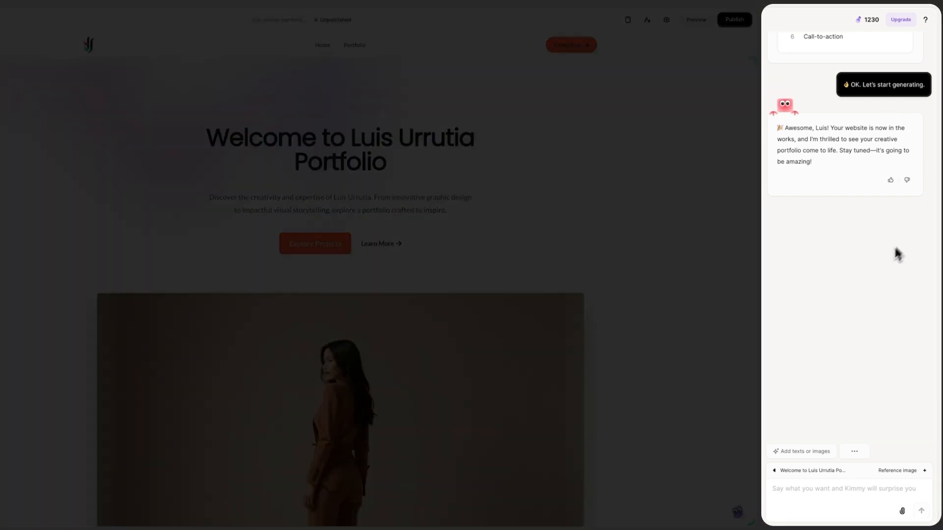
pyautogui.moveTo(848, 303)
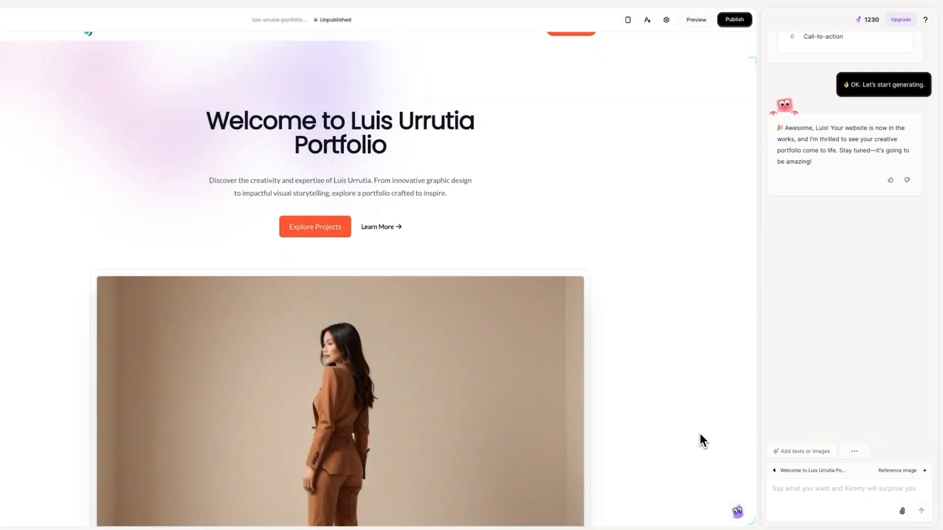
pyautogui.scroll(-3)
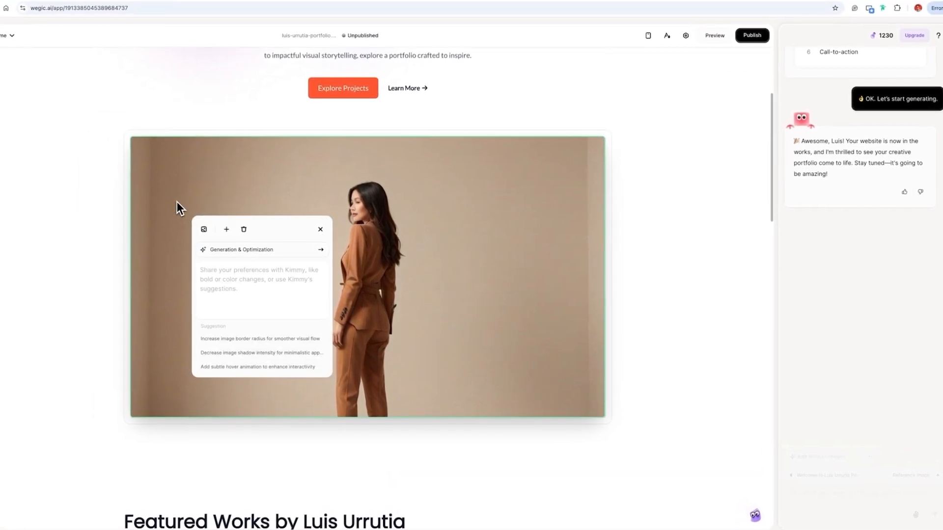
# Upload a photo of a man in glasses at a laptop as the hero image
pyautogui.click(203, 229)
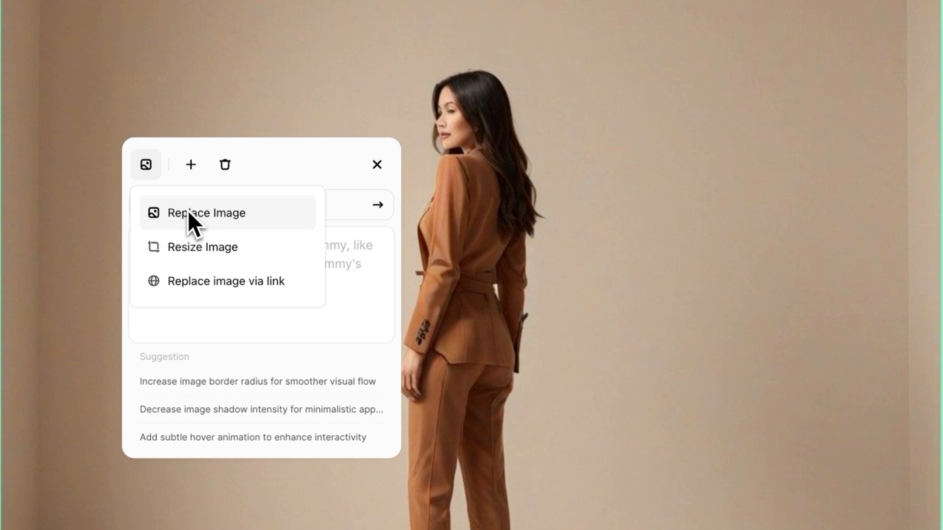
pyautogui.click(207, 212)
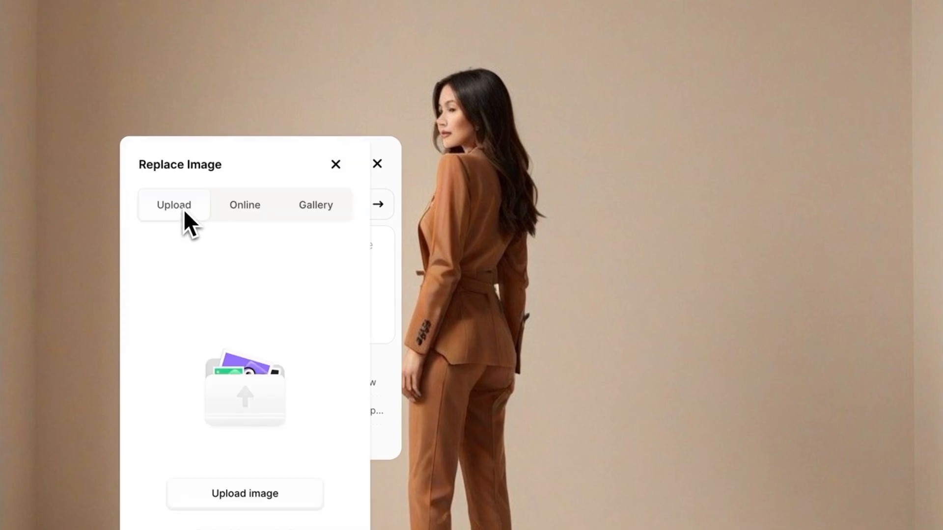
pyautogui.click(244, 206)
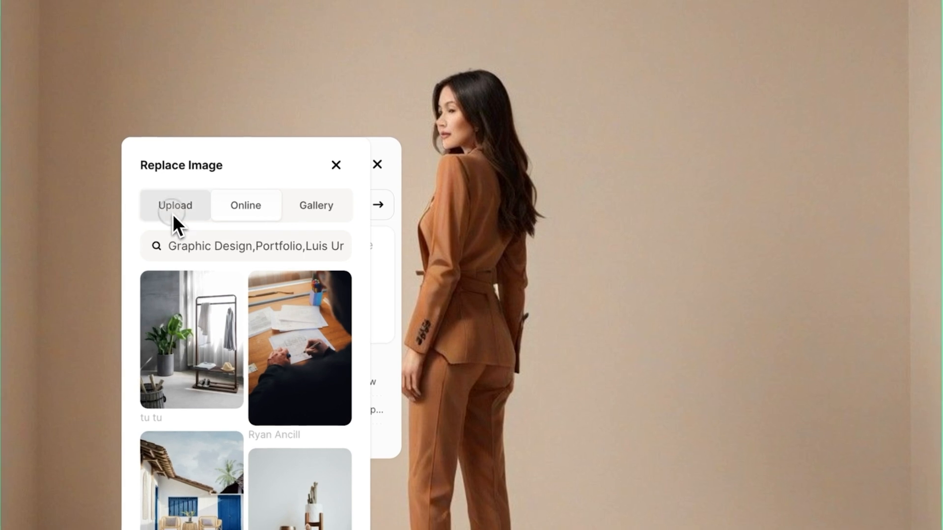
pyautogui.click(174, 205)
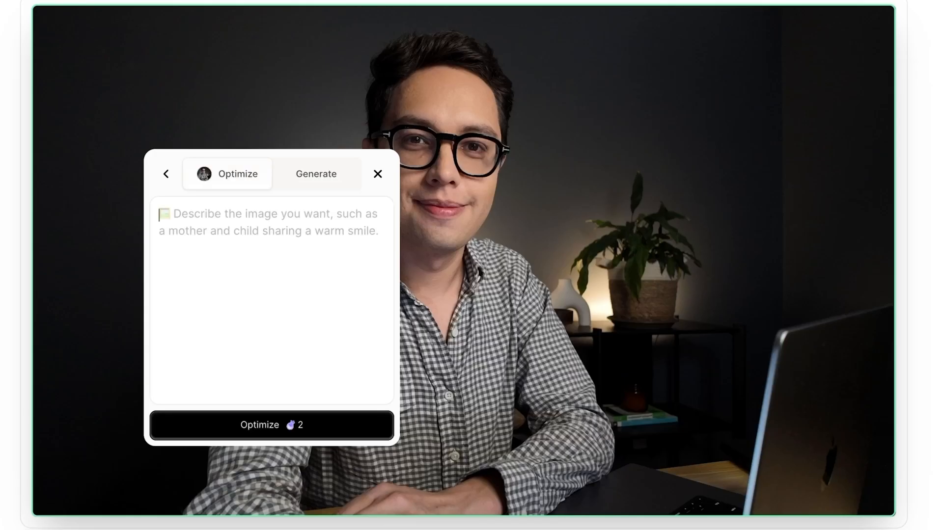
pyautogui.click(377, 174)
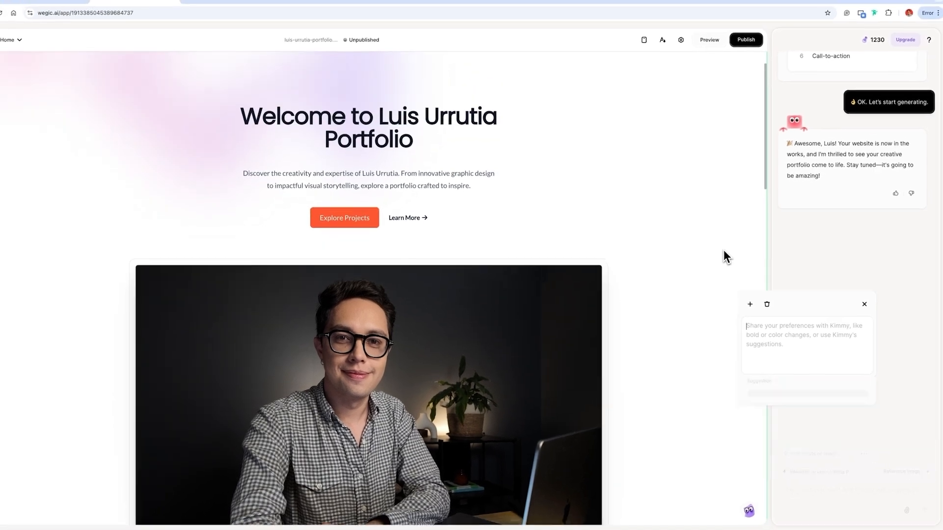
pyautogui.click(708, 40)
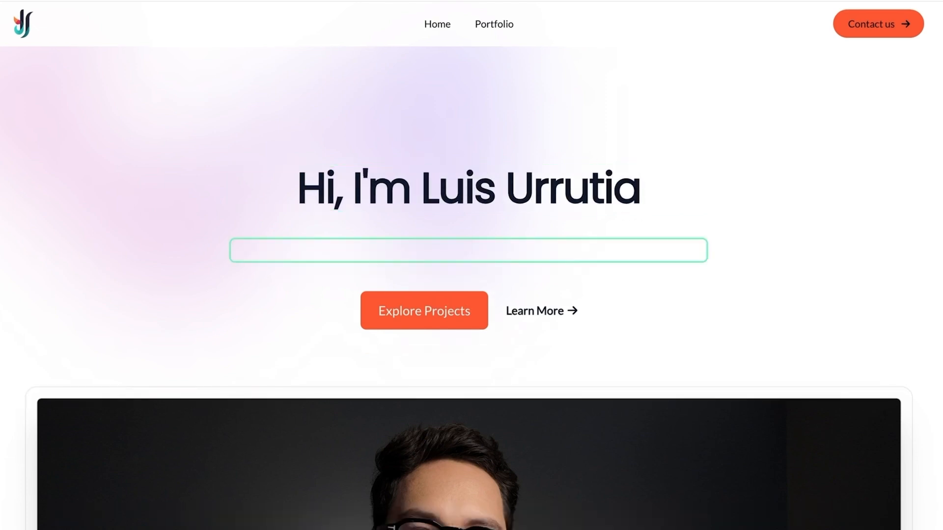
# Rewrite the hero introduction: 'You may know me as "the presentations guy" from TikTok...'
pyautogui.write('You may know me as "the presentations guy" from TikTok, but I\'m actually a professional Presentation Designer based in Sydney, Australia! When not creating videos, I\'m customizing presentations for businesses. Let\'s create something together!')
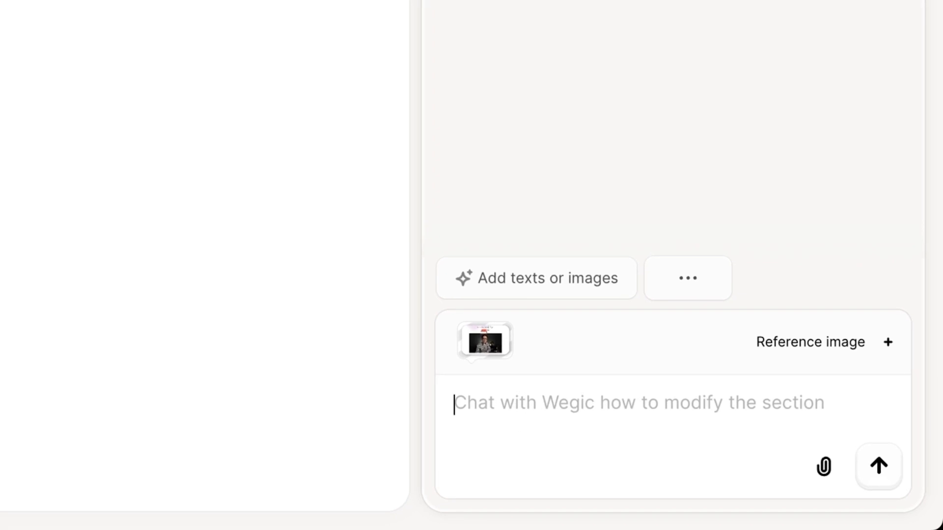
# Ask the assistant for a cool hover animation on the hero section
pyautogui.write('Could you add a cool hover animation to this')
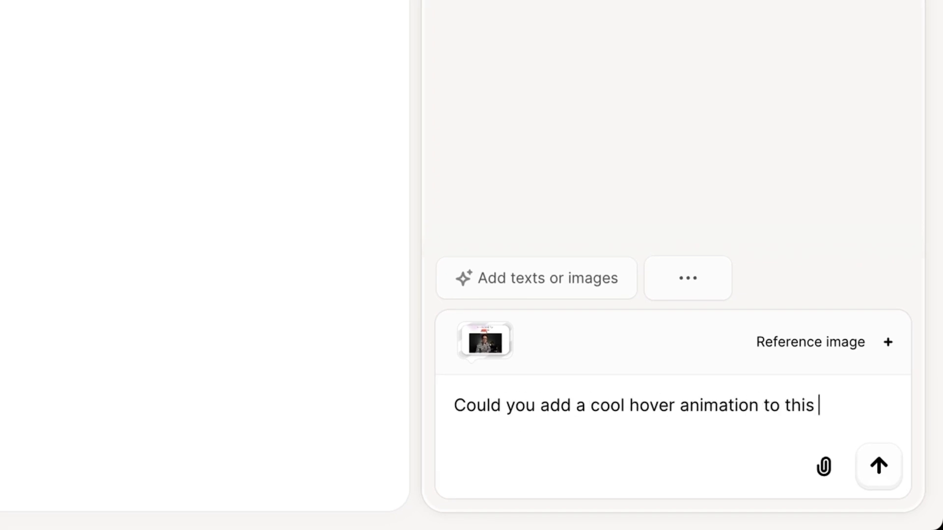
pyautogui.click(878, 466)
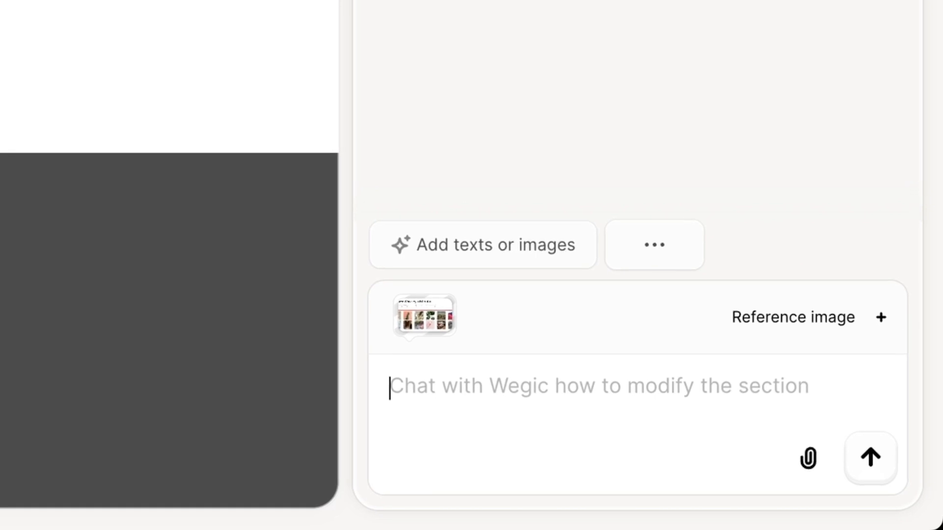
# Ask for more exciting, larger Featured Works project cards, three per row
pyautogui.write('Could you make these projects more exciting?')
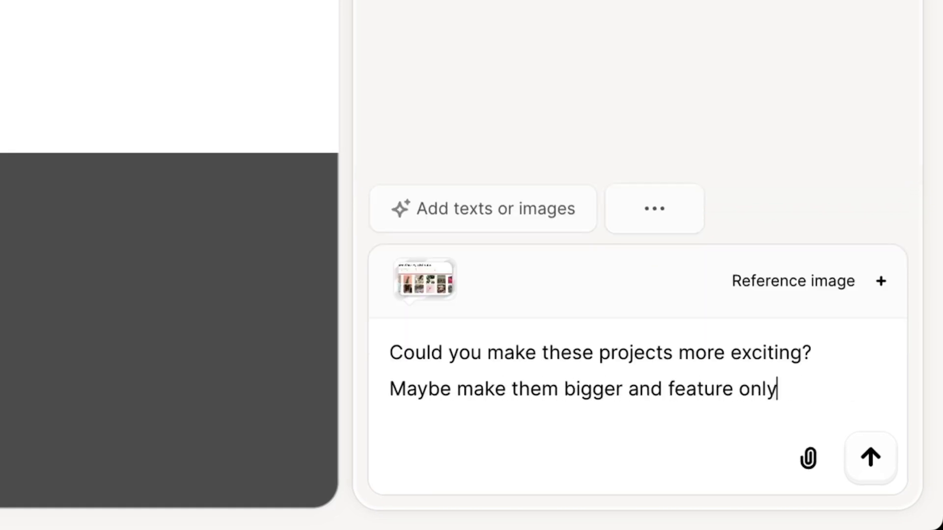
pyautogui.click(870, 458)
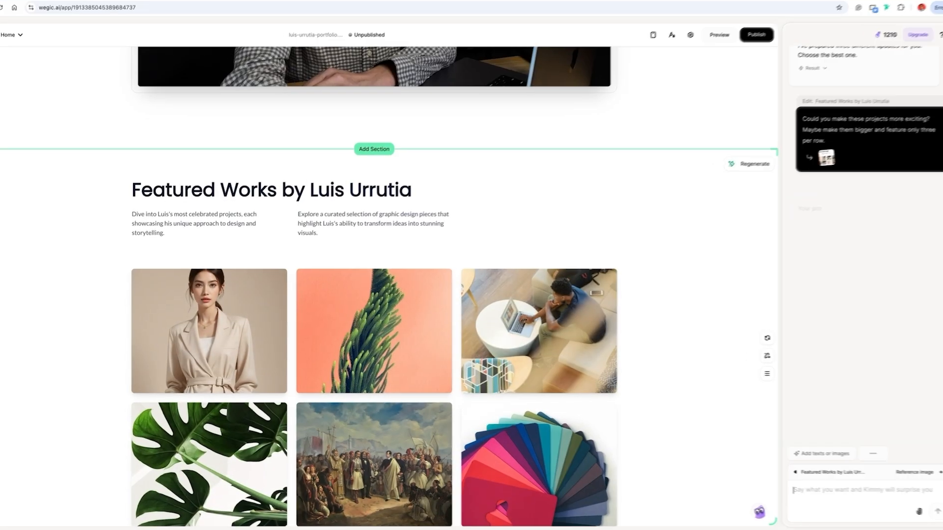
pyautogui.scroll(-3)
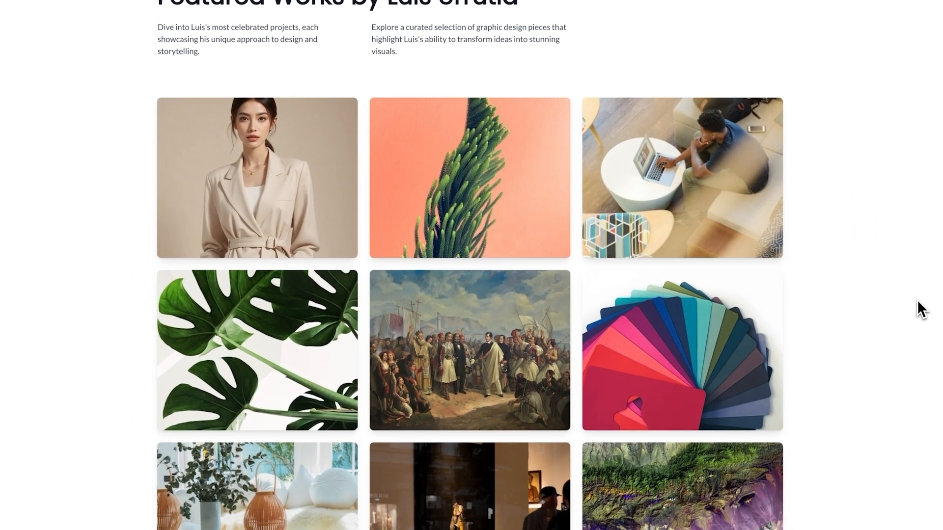
pyautogui.scroll(-3)
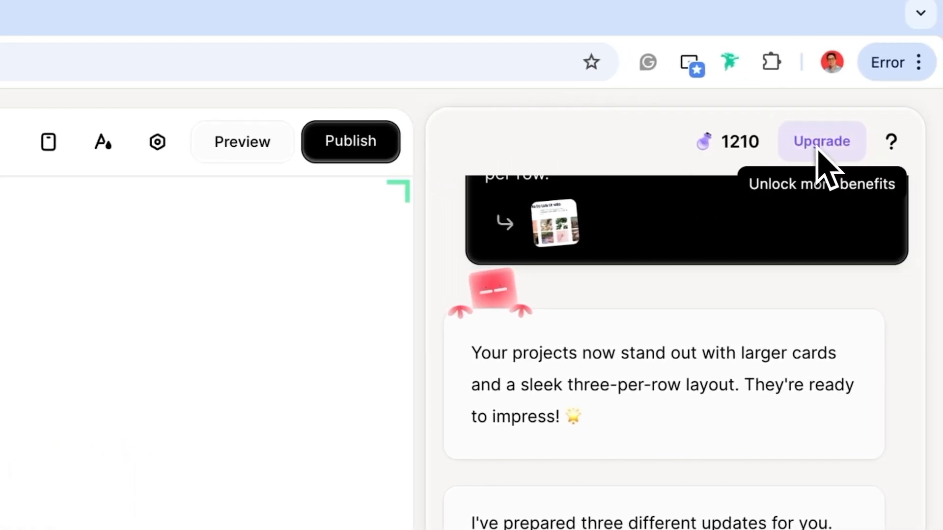
pyautogui.click(820, 141)
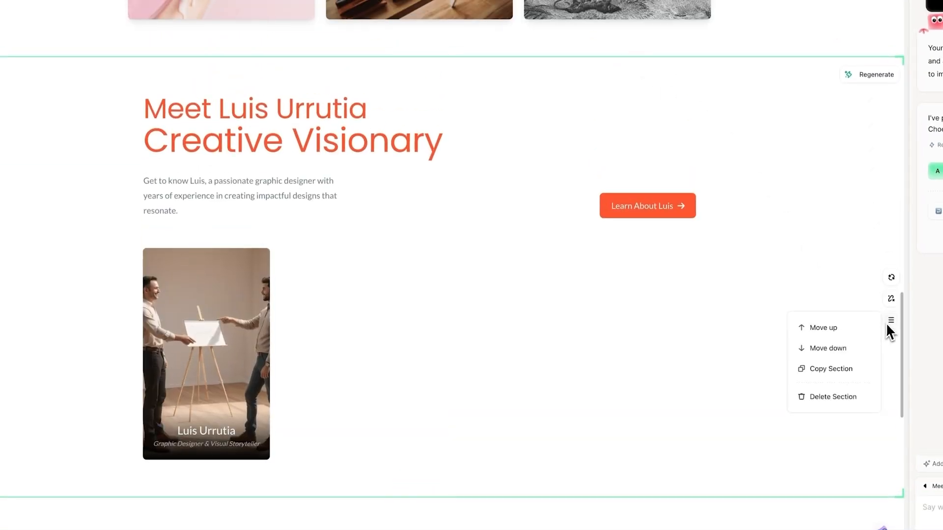
pyautogui.moveTo(831, 396)
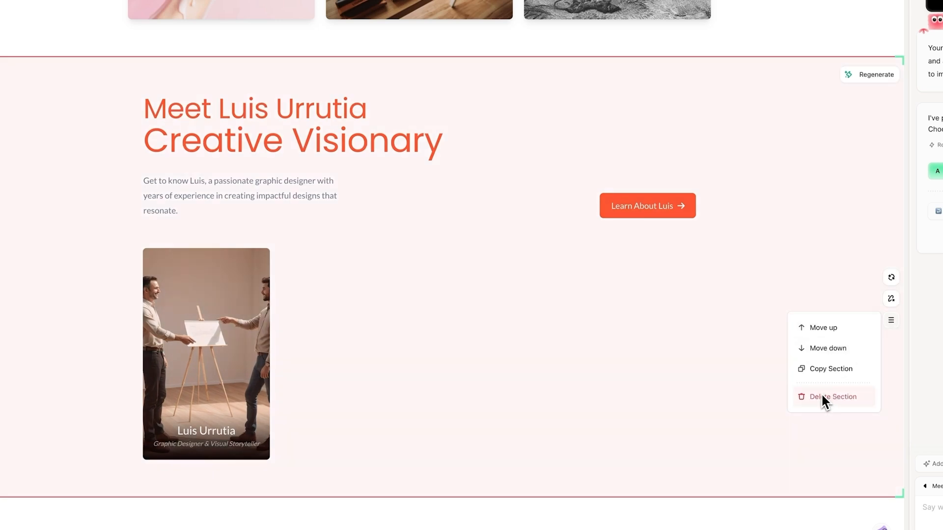
pyautogui.click(833, 396)
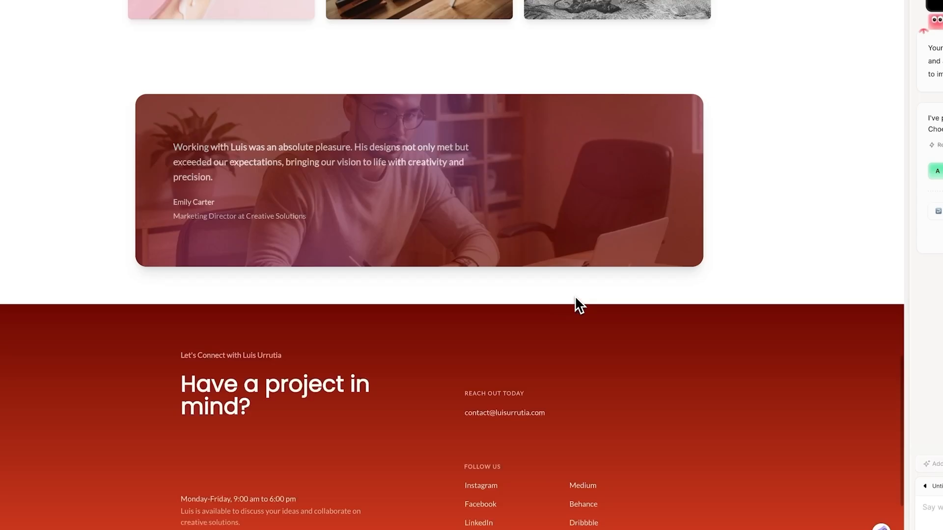
pyautogui.scroll(3)
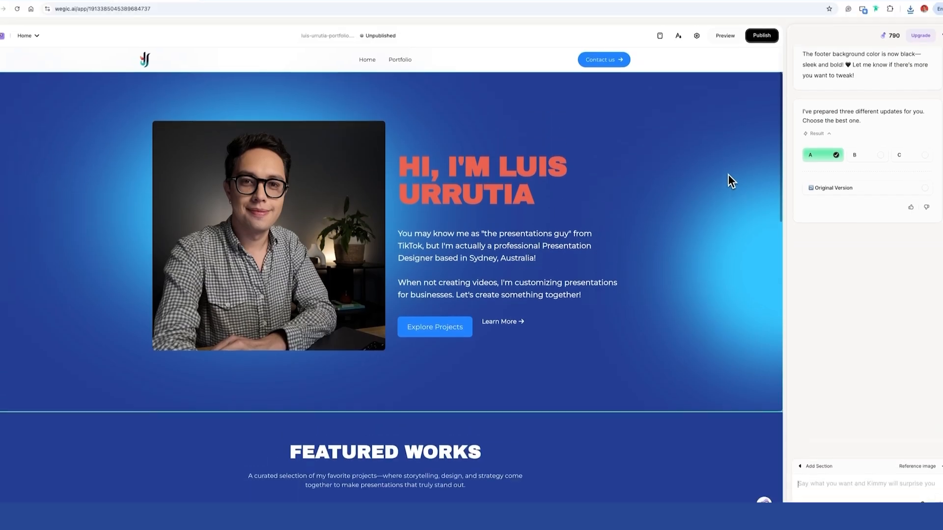
pyautogui.scroll(-3)
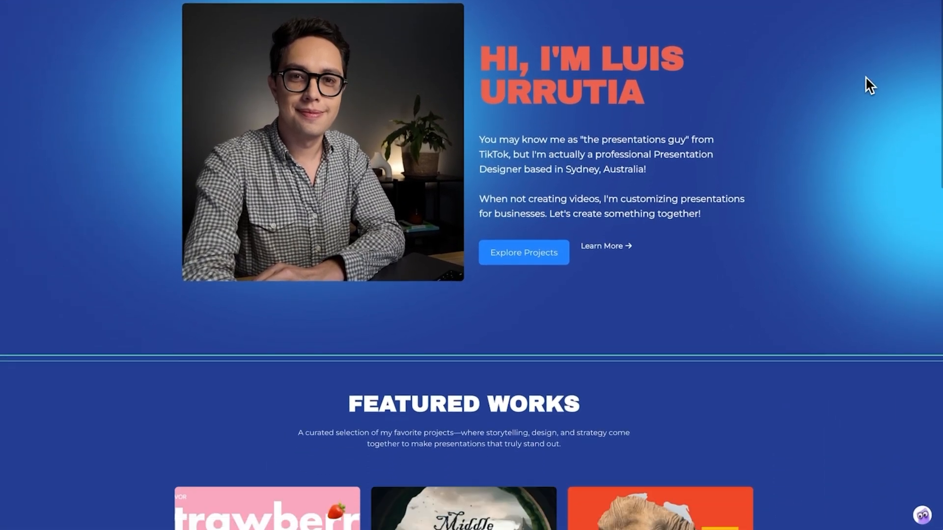
pyautogui.scroll(-3)
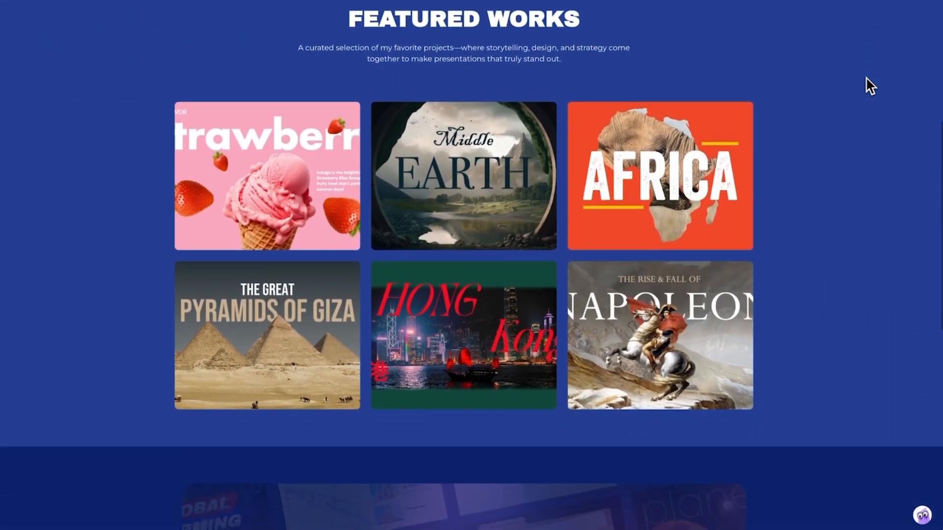
pyautogui.scroll(-3)
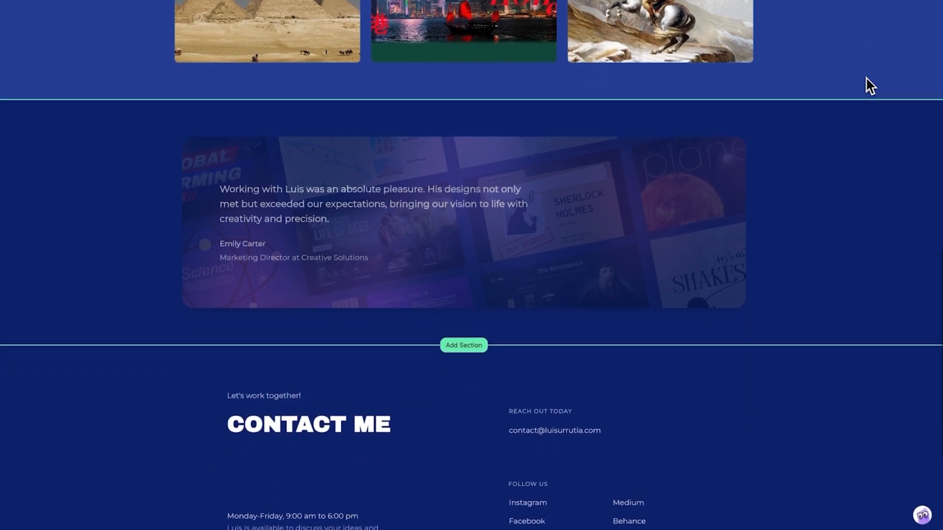
pyautogui.scroll(-3)
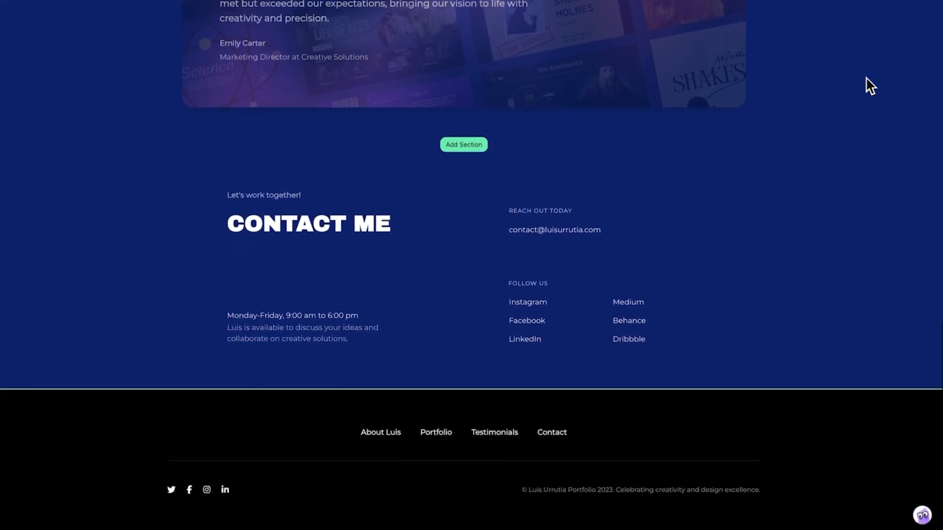
pyautogui.moveTo(663, 430)
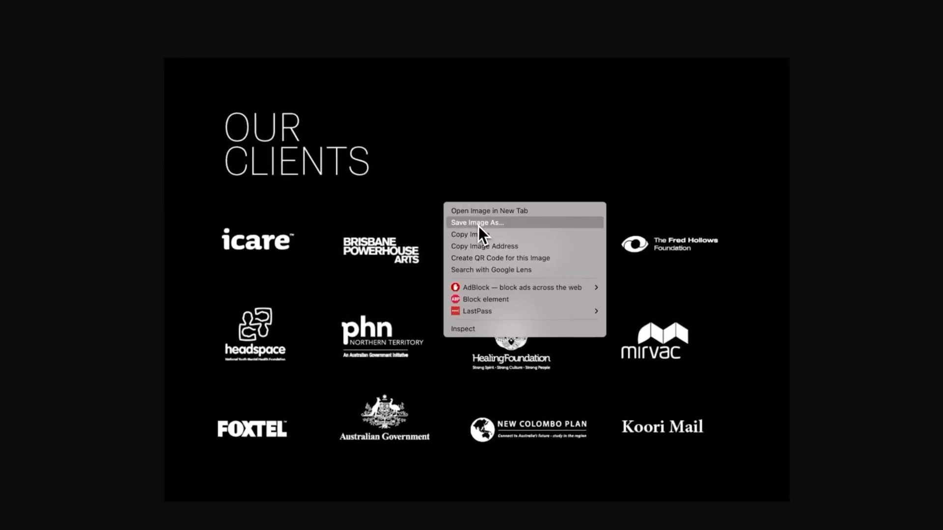
# Save the client logos image as 'our-clients' and switch back to the Wegic tab
pyautogui.click(476, 222)
pyautogui.write('our-clients')
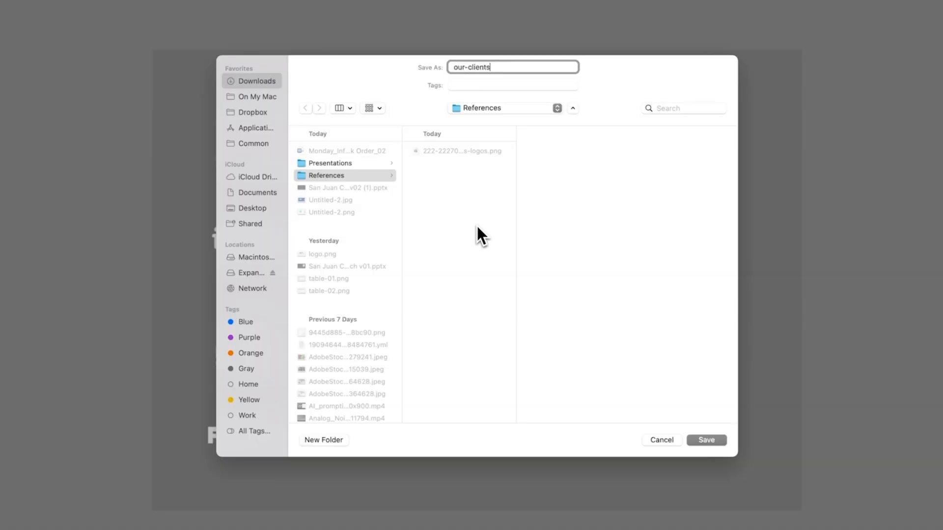
pyautogui.click(705, 440)
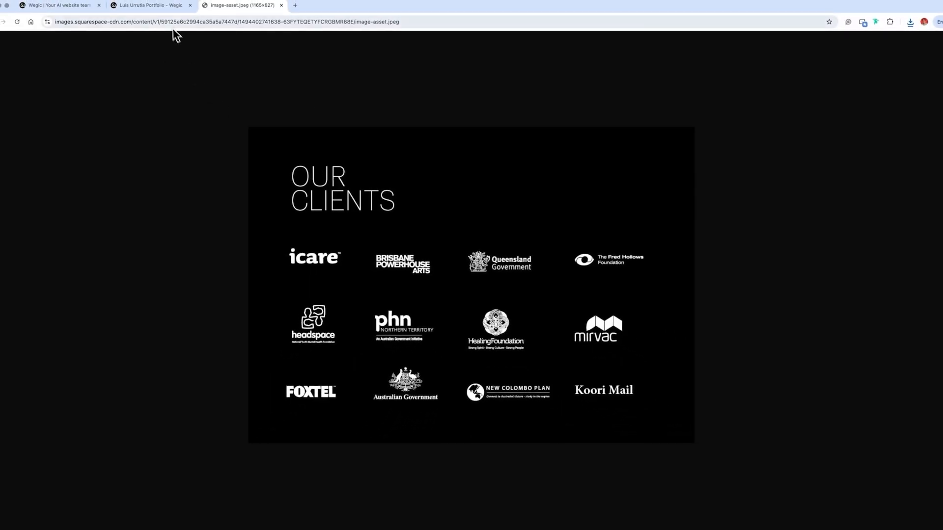
pyautogui.click(150, 5)
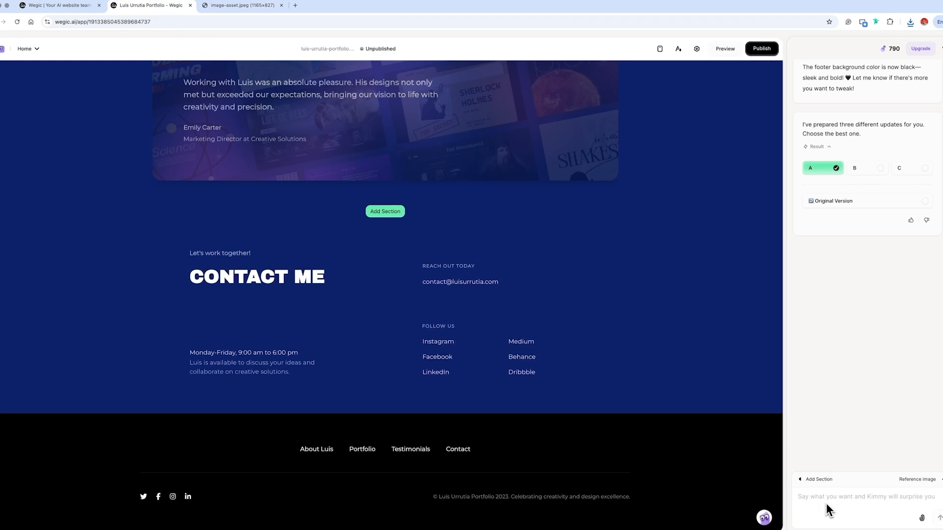
# Prompt Wegic to add a logo showcase section above the footer, attaching our-clients.jpeg
pyautogui.write('add a new se')
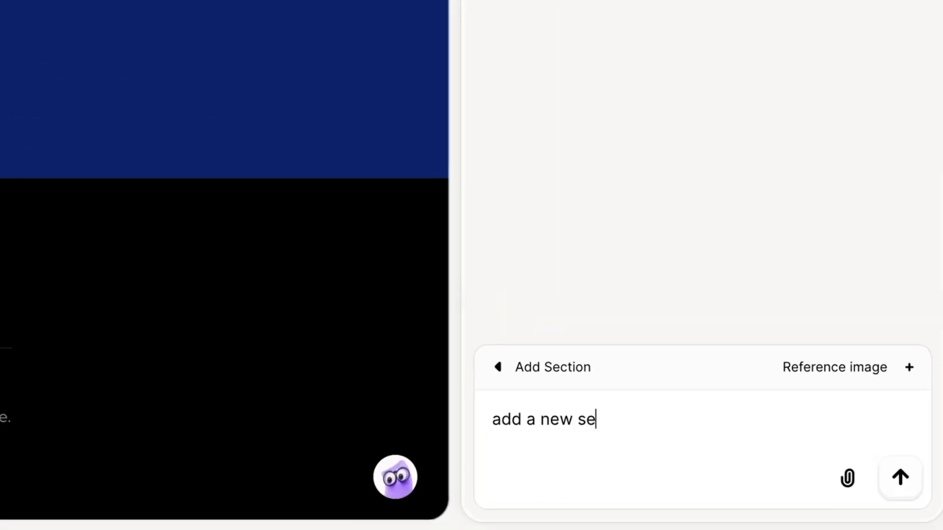
pyautogui.write('ction above the footer')
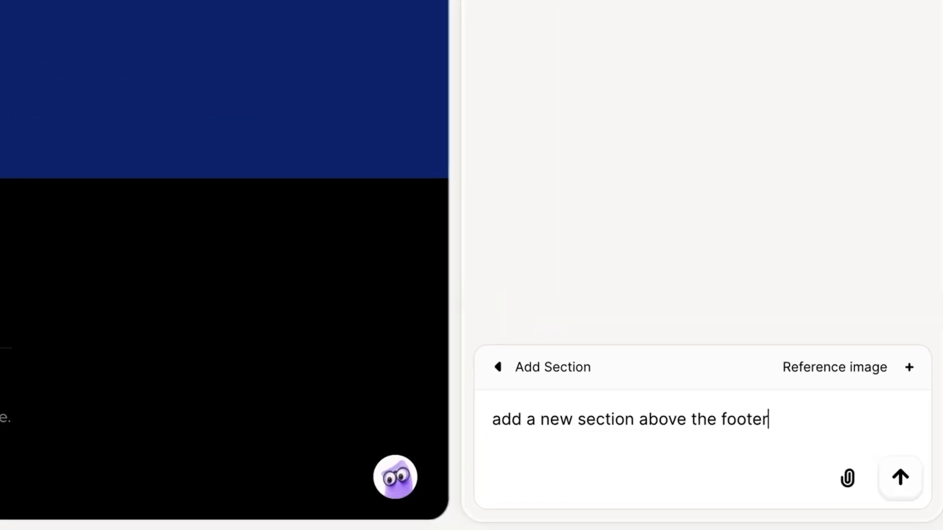
pyautogui.write('to showcase logos')
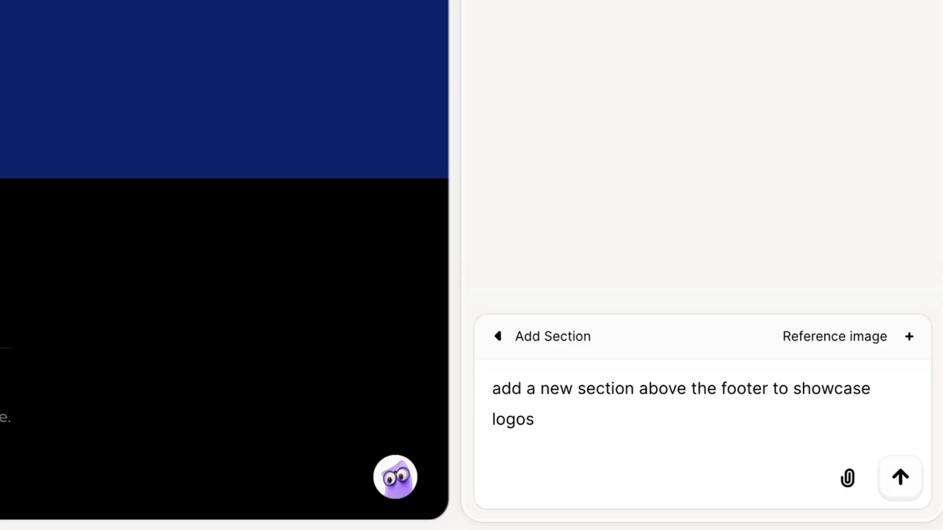
pyautogui.write(', use attached image as')
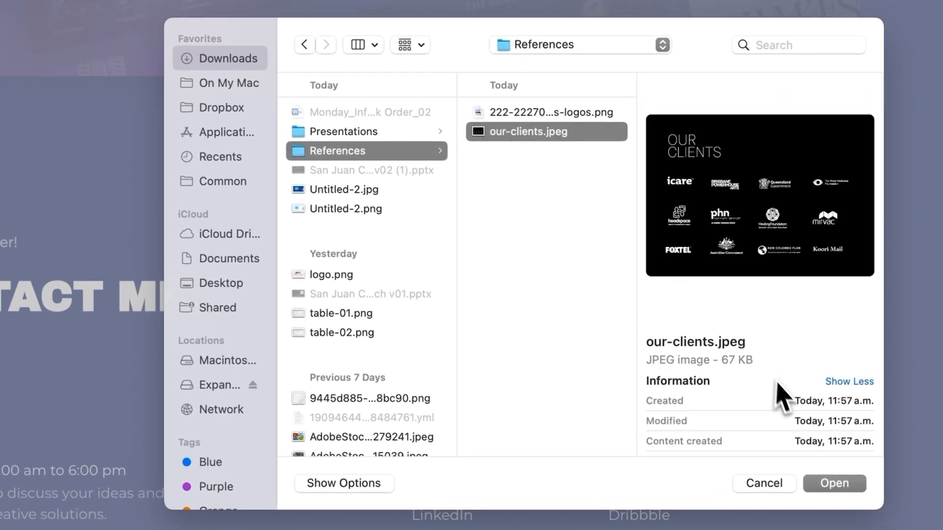
pyautogui.click(833, 482)
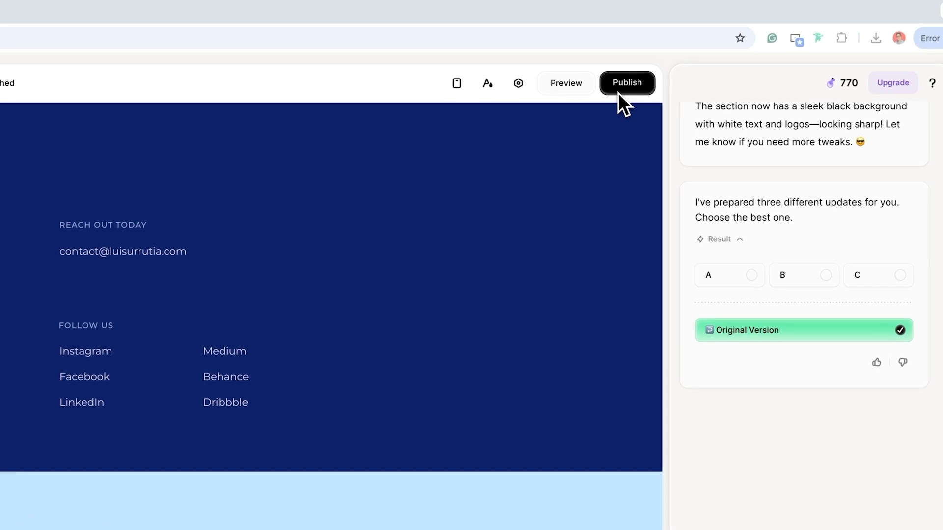
# Publish the site to the luis-urrutia-portfolio wegic.app subdomain
pyautogui.click(626, 83)
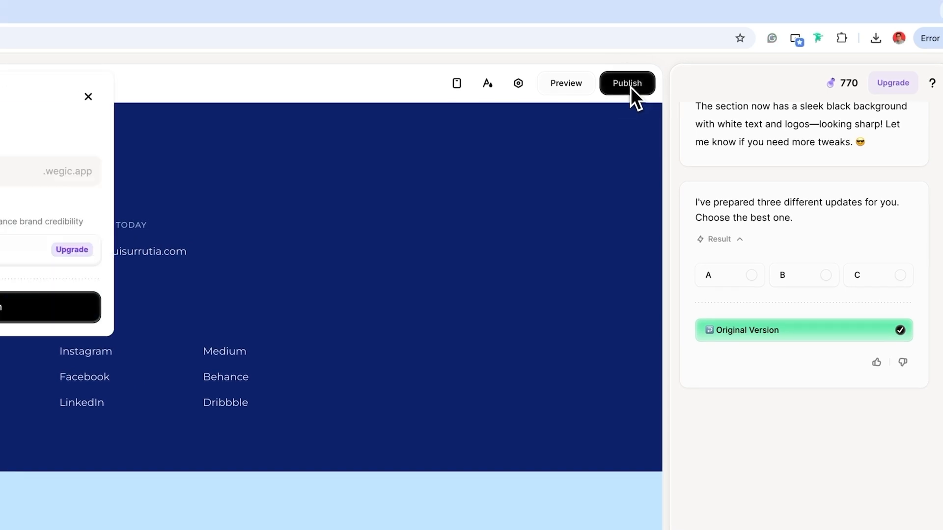
pyautogui.click(627, 83)
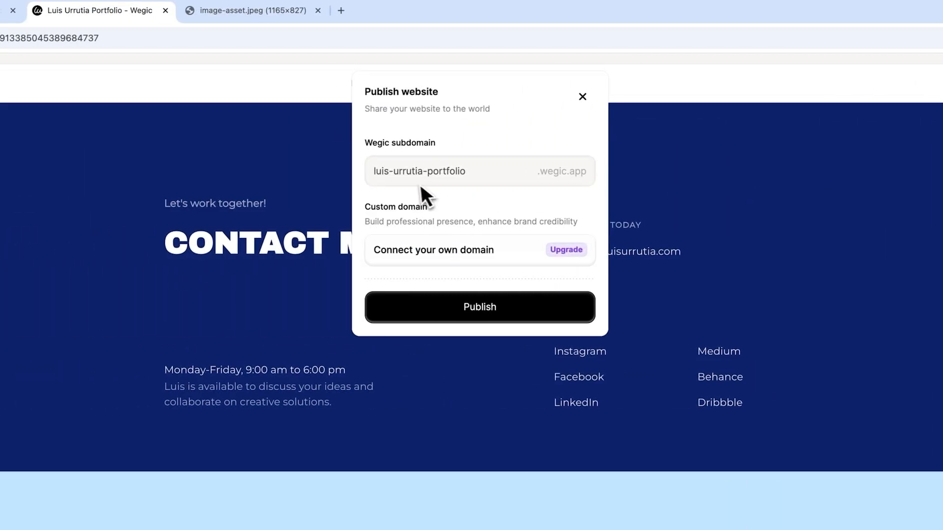
pyautogui.moveTo(496, 234)
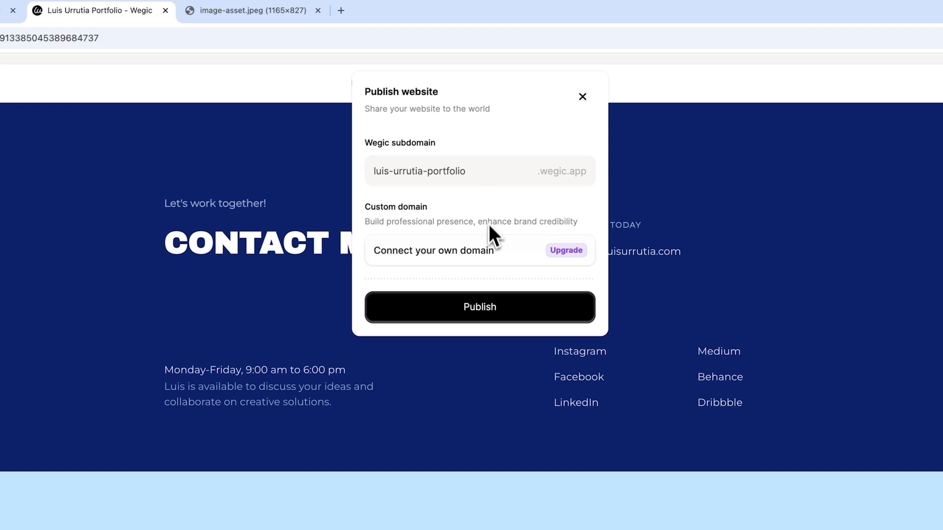
pyautogui.click(479, 306)
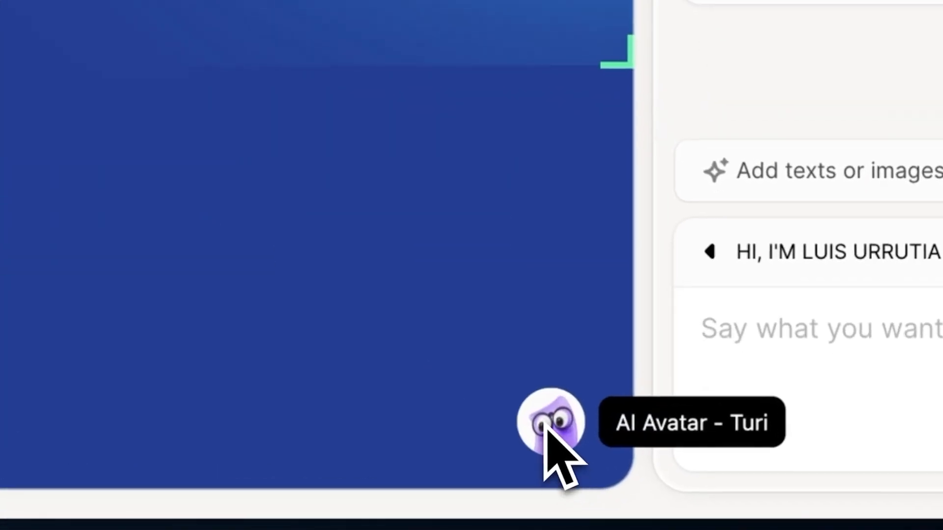
# Start Turi avatar setup and confirm its task: answer visitor questions
pyautogui.click(548, 419)
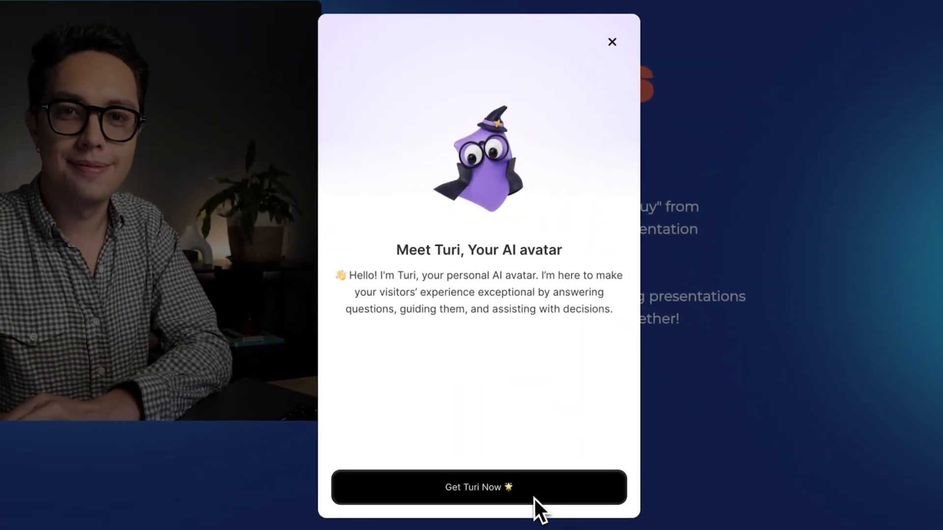
pyautogui.click(478, 487)
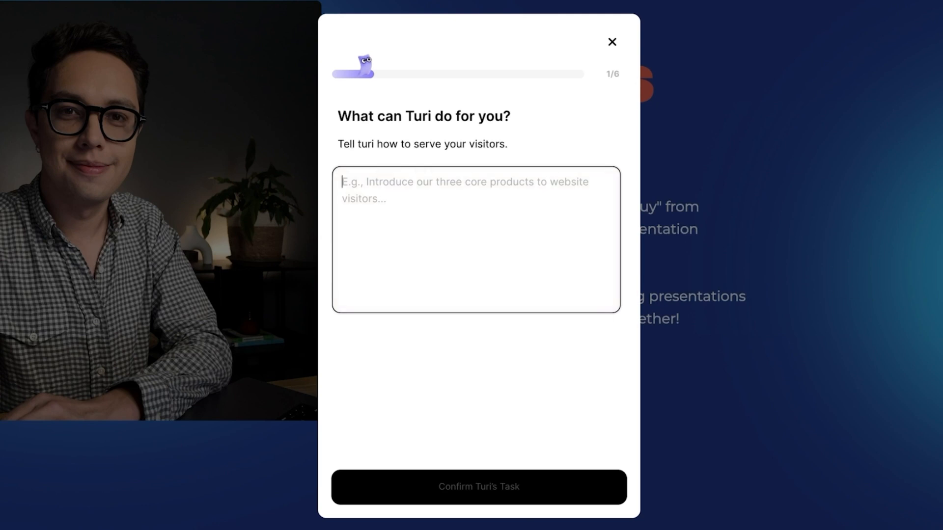
pyautogui.write('answer questions from m')
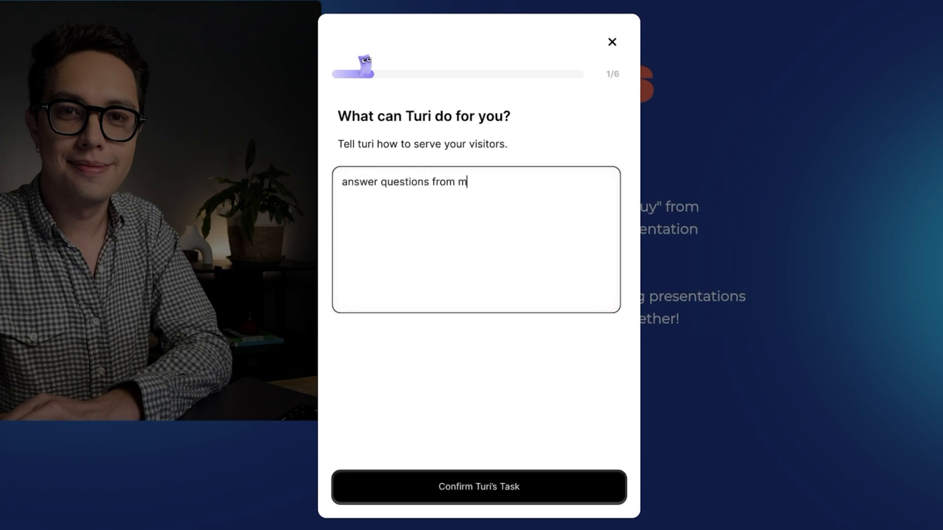
pyautogui.click(478, 487)
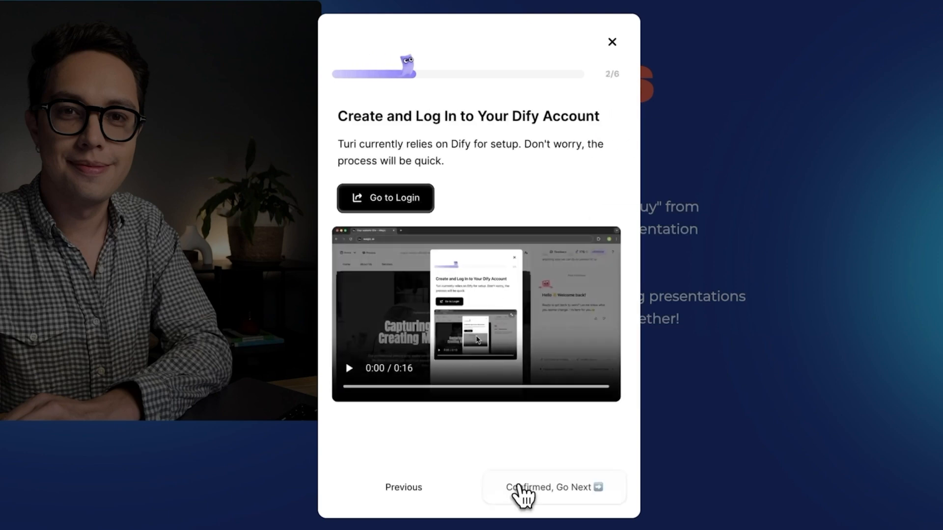
# Advance past the Dify login, file download and knowledge base steps to embed code
pyautogui.click(552, 487)
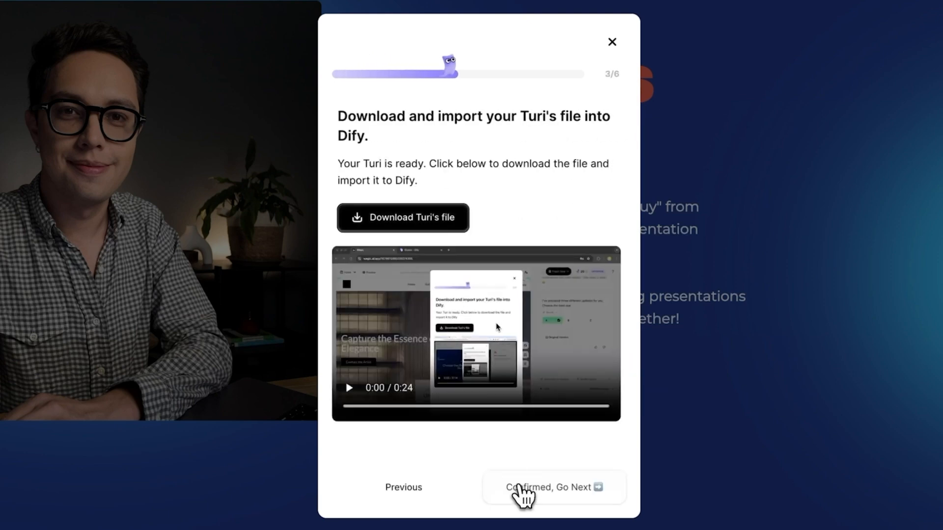
pyautogui.click(551, 487)
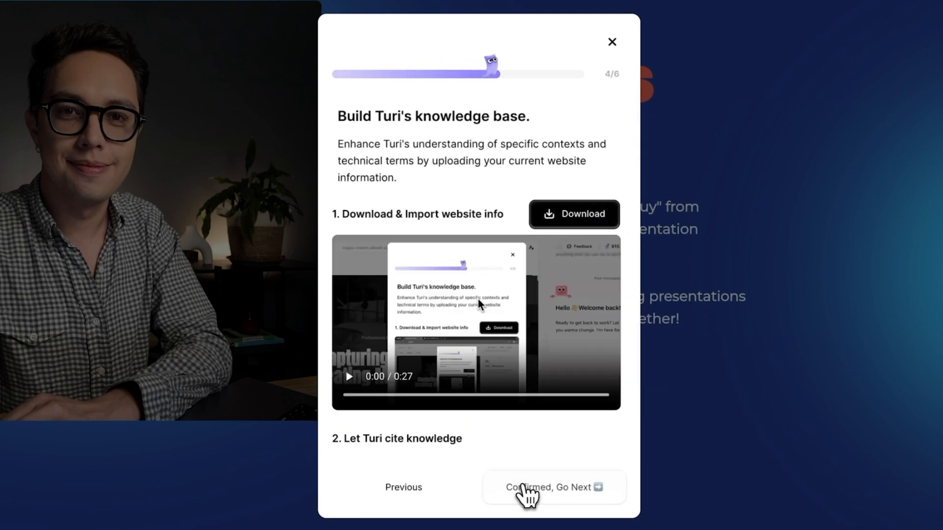
pyautogui.click(552, 487)
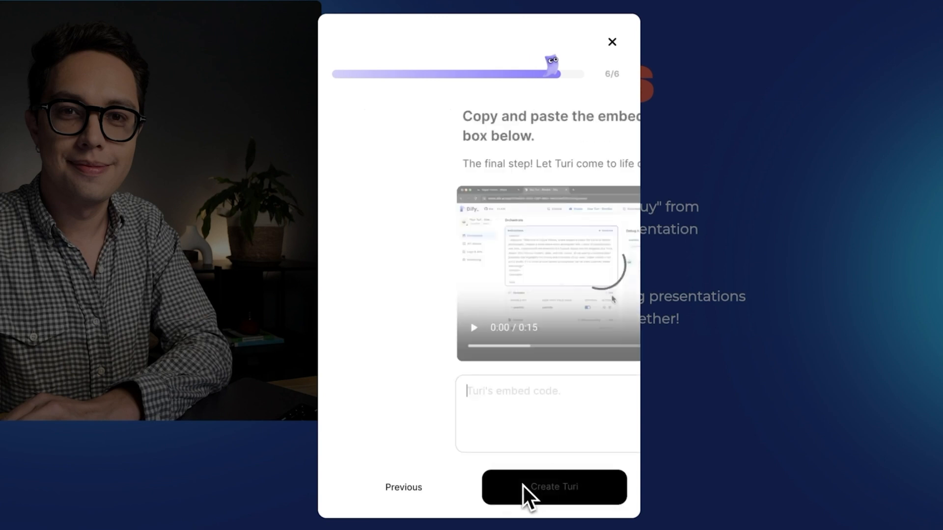
pyautogui.click(553, 487)
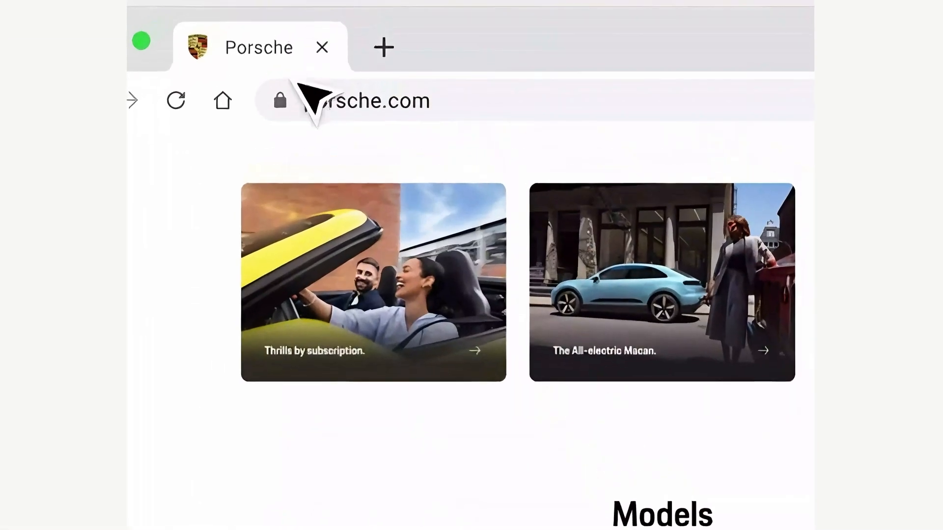
pyautogui.click(354, 99)
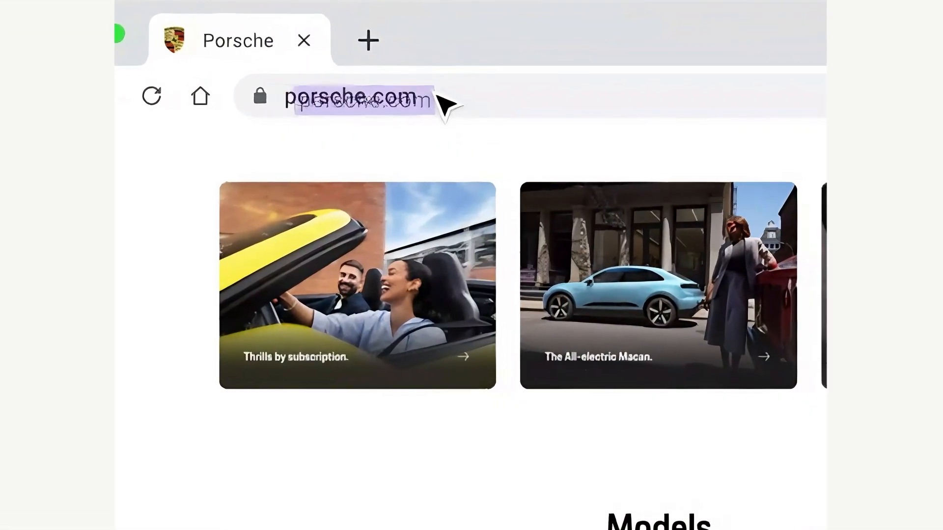
pyautogui.scroll(-3)
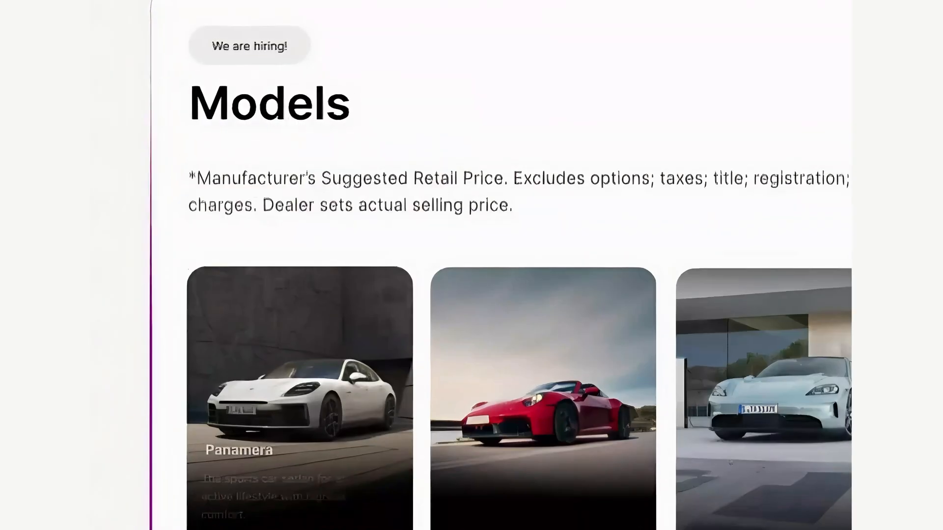